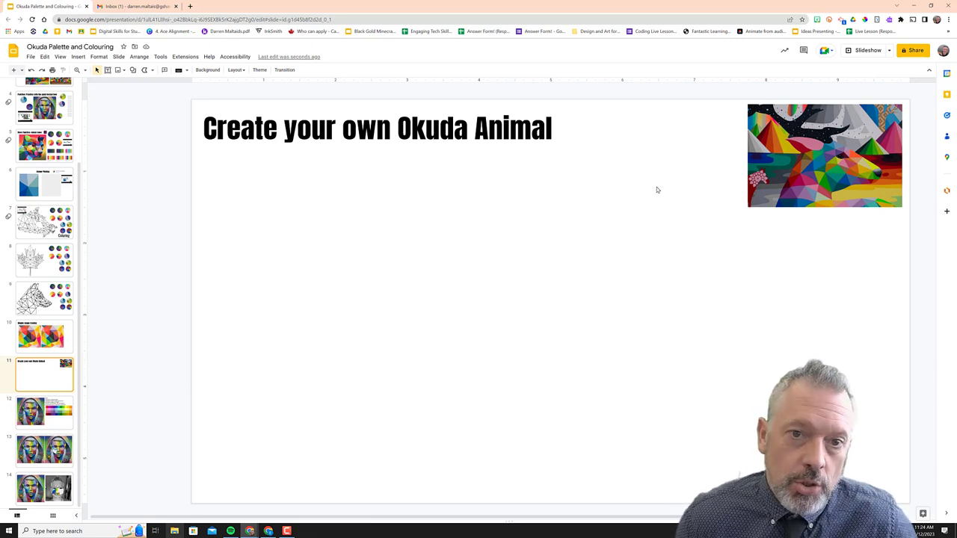
mouse_move(670, 196)
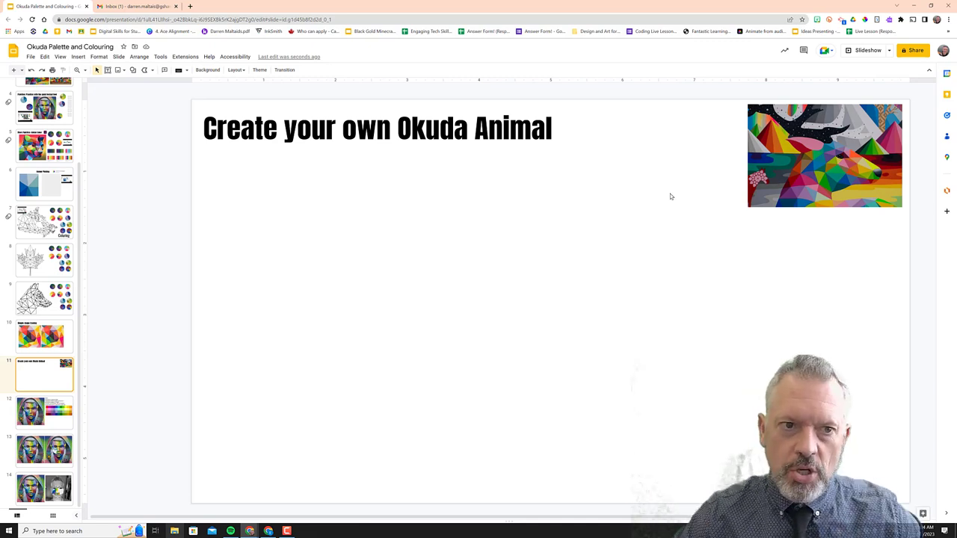
mouse_move(675, 195)
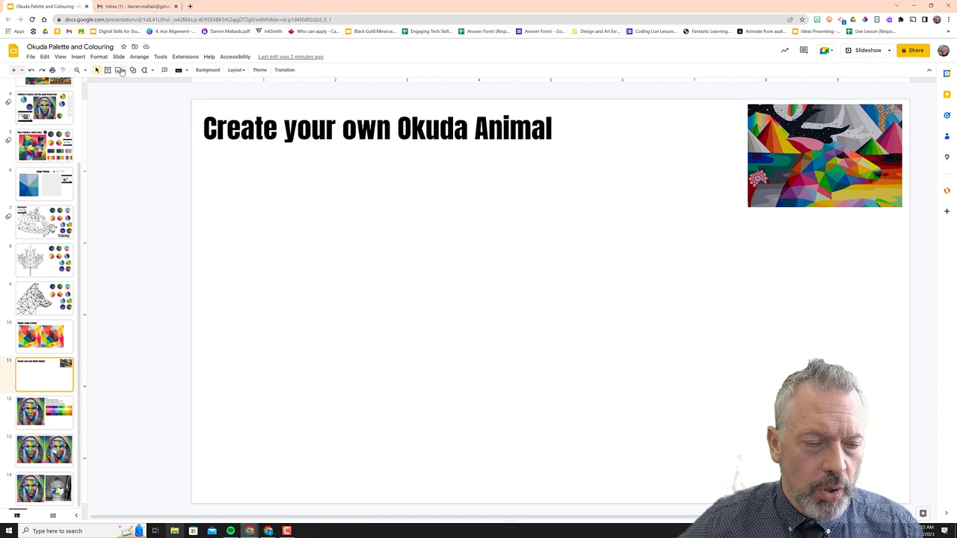
- Search the web for wolf profile images and pick a wolf photo
click(118, 69)
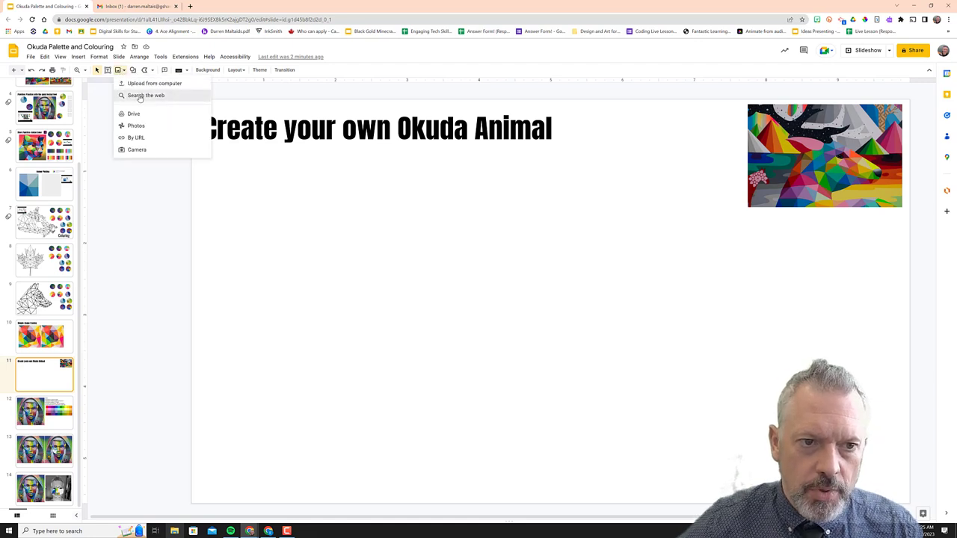
click(146, 95)
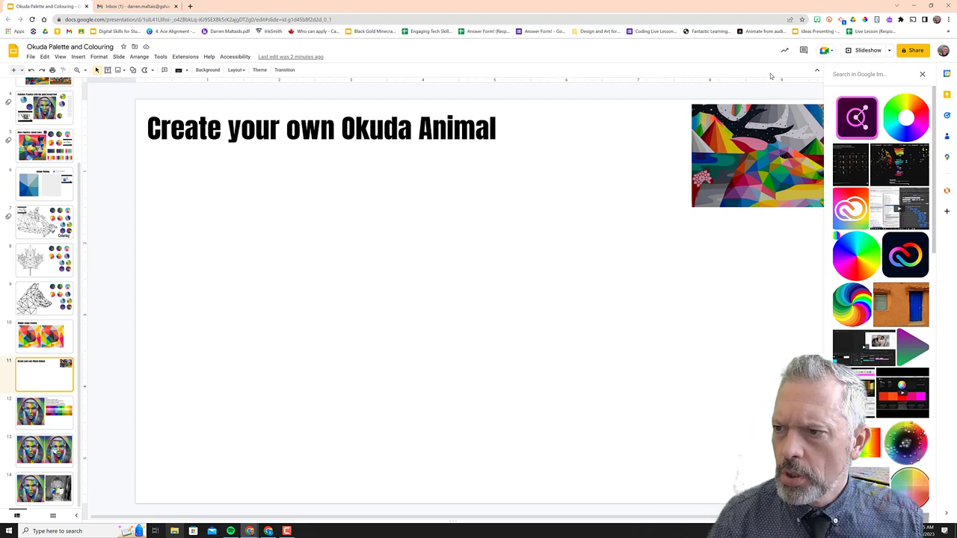
text(wolf profile)
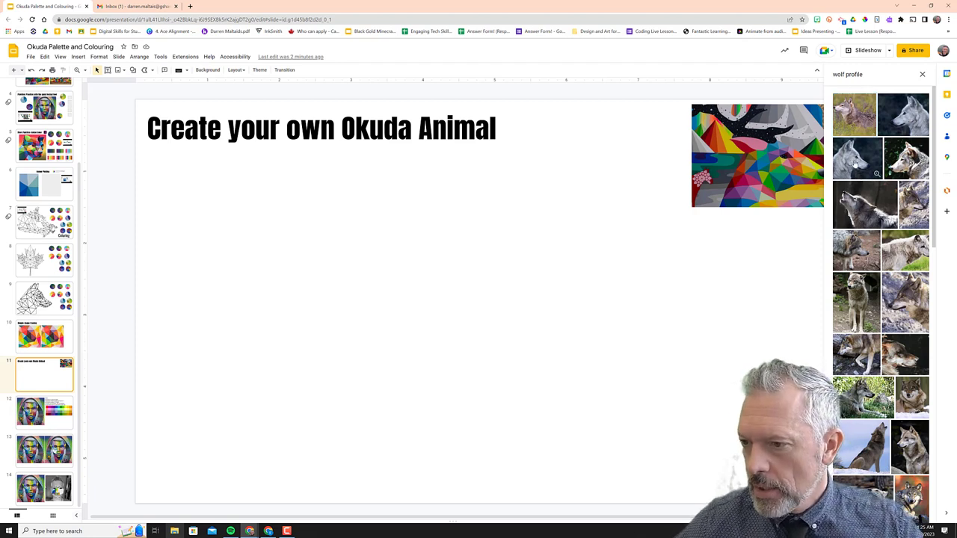
click(923, 74)
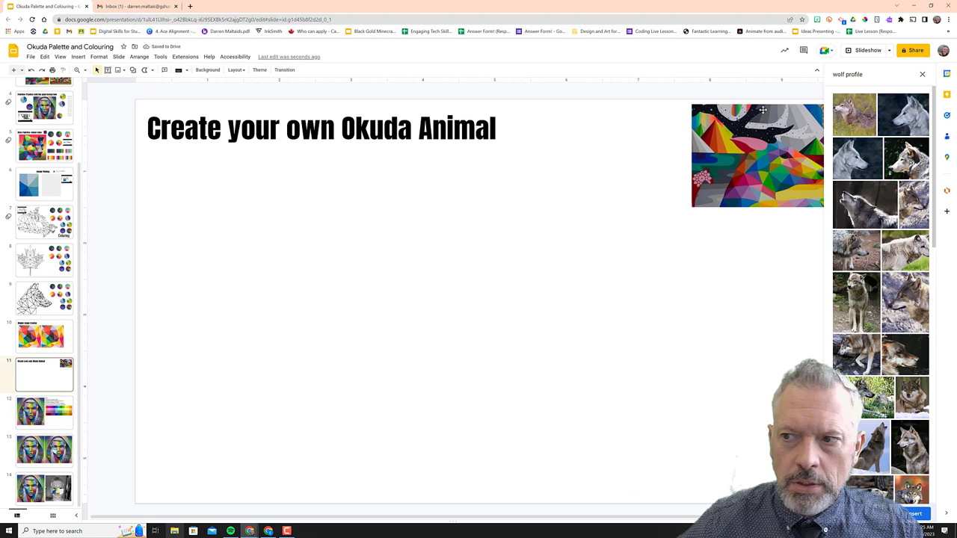
- Change the image search to 'cat profile' and browse the results
click(860, 74)
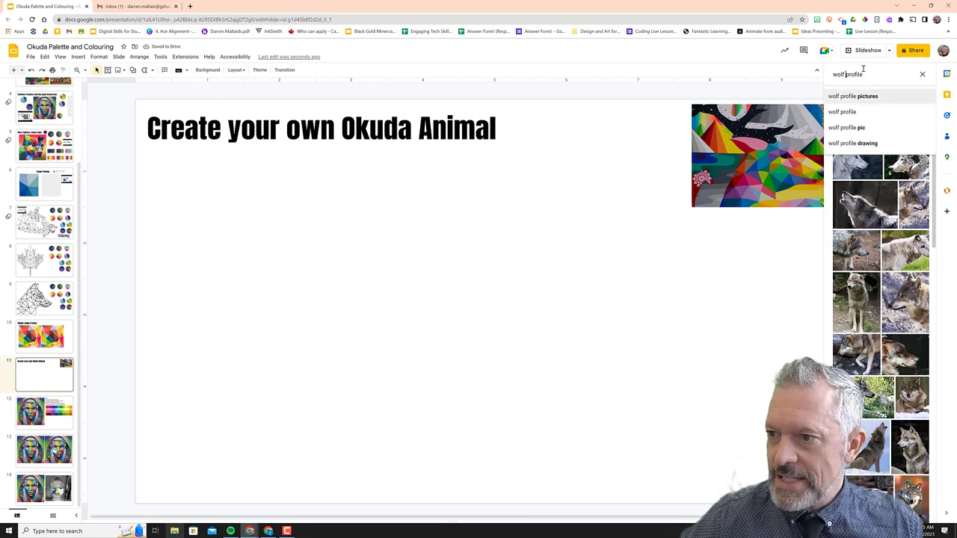
text(cat profile)
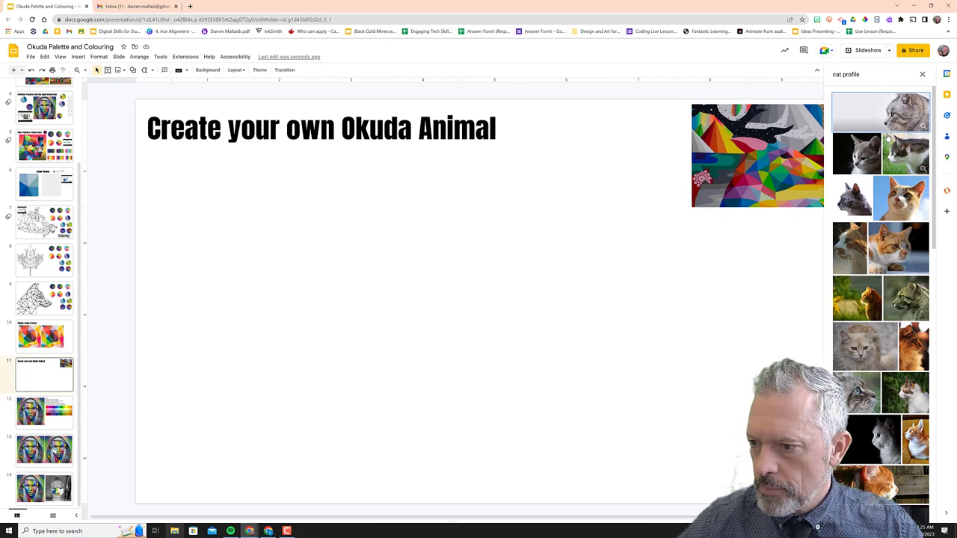
scroll(down, 3)
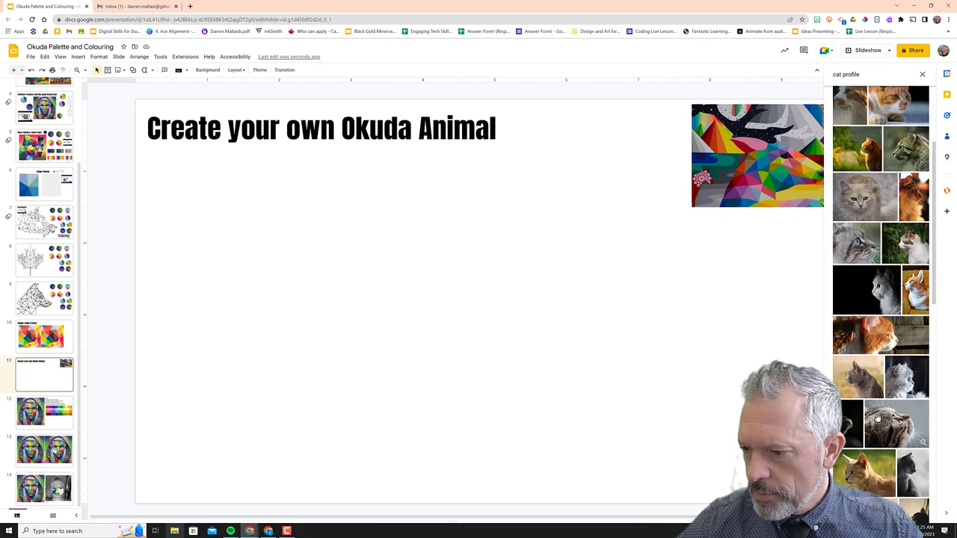
scroll(down, 3)
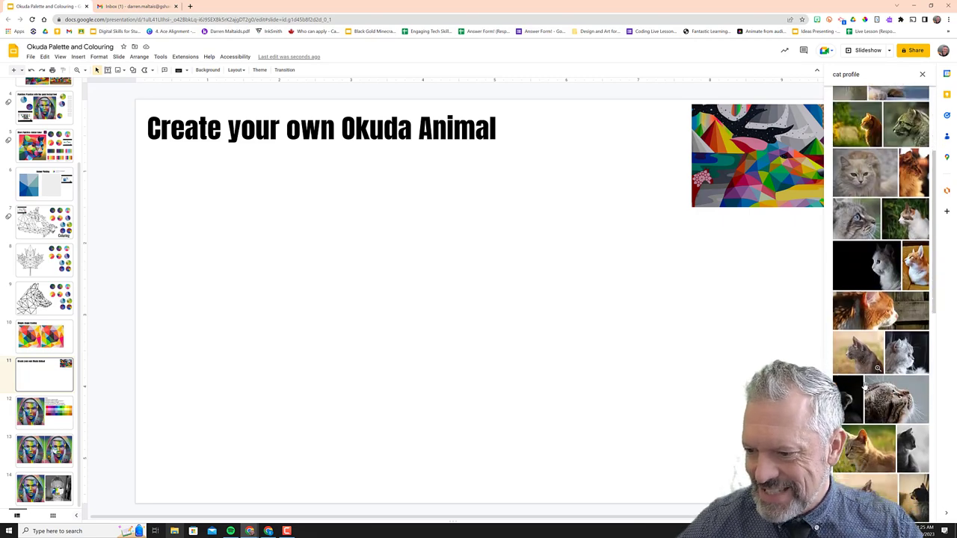
scroll(down, 3)
text(ntelope)
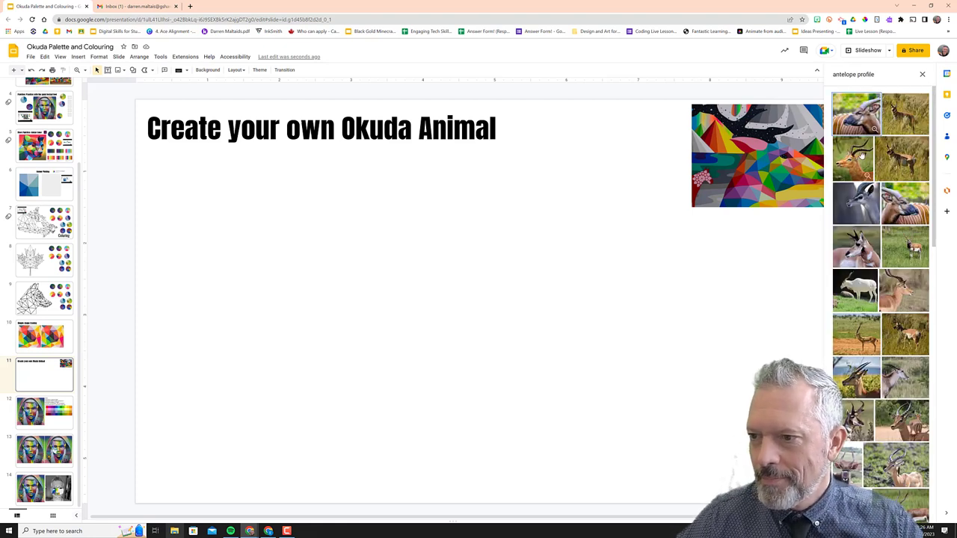
- Insert the antelope profile photo and place it beside the title and artwork
click(855, 158)
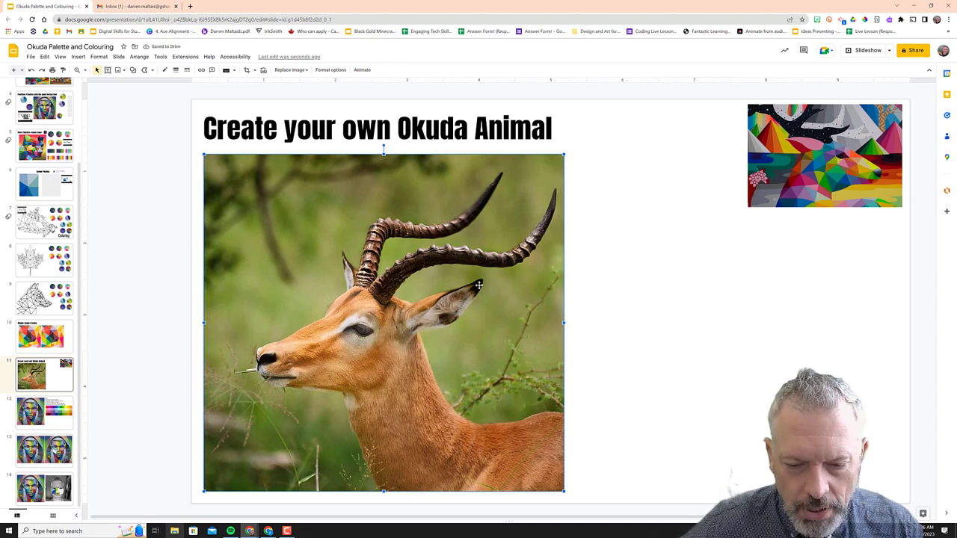
mouse_move(382, 361)
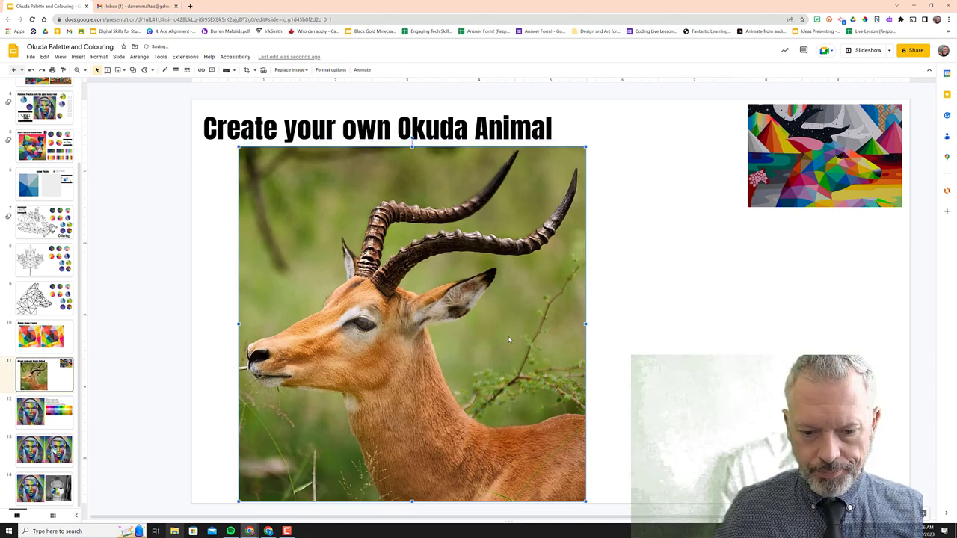
click(633, 322)
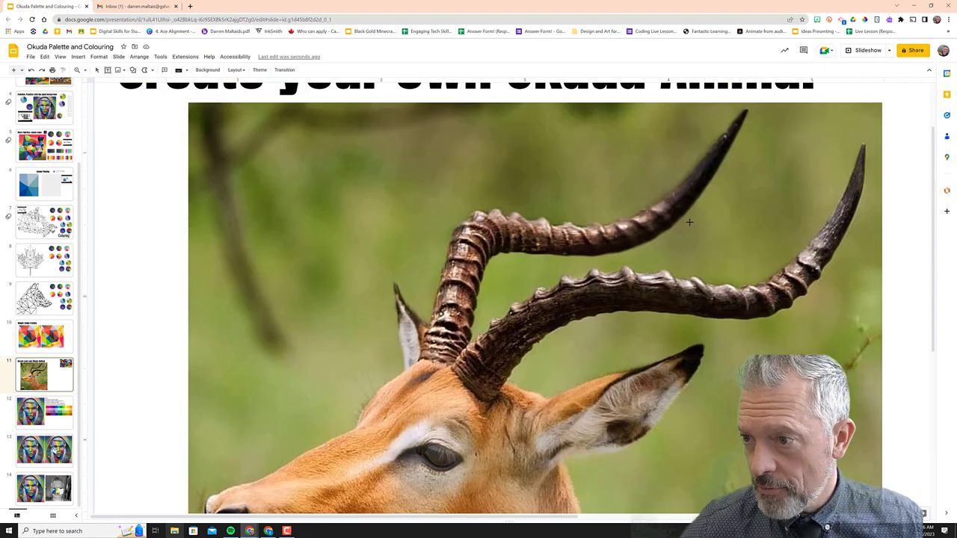
- Scroll around the antelope photo to inspect its face and horns up close
scroll(down, 3)
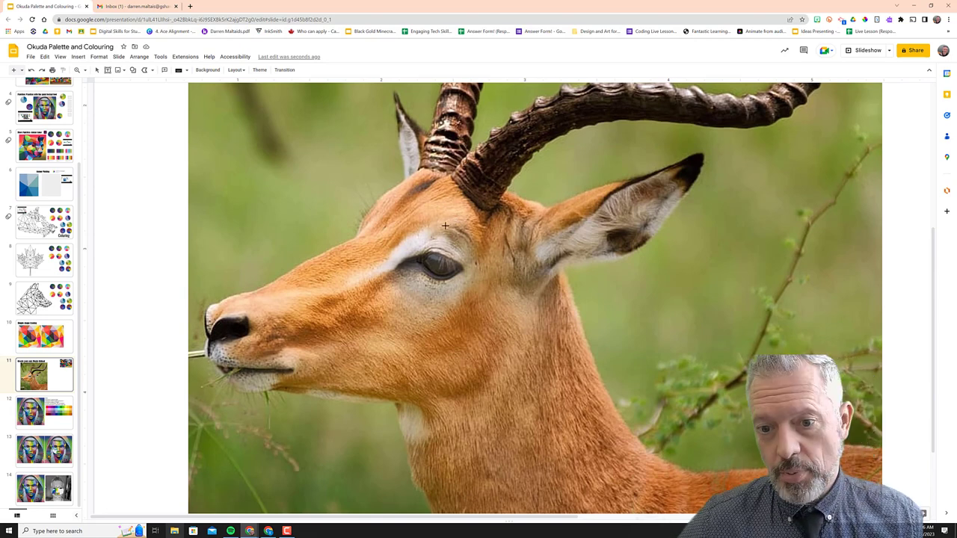
mouse_move(456, 224)
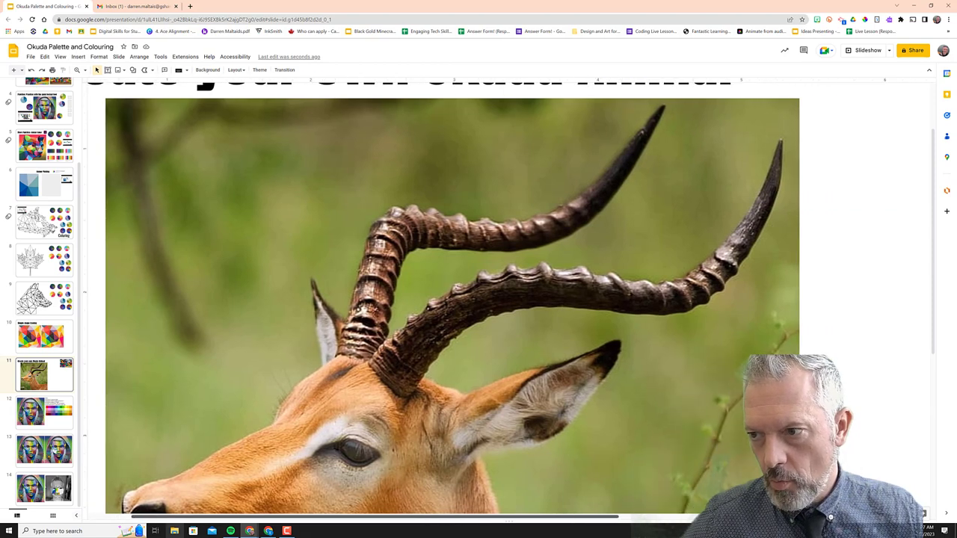
scroll(right, 3)
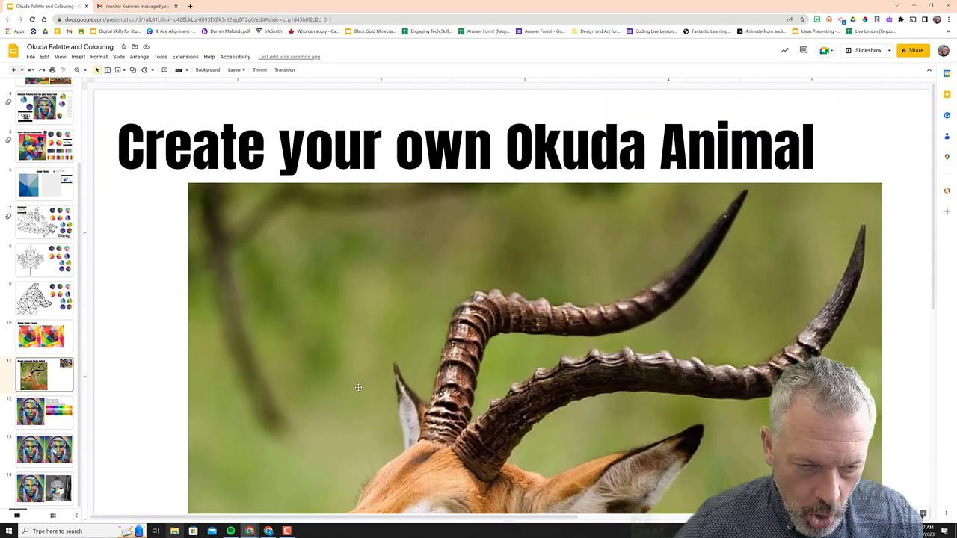
scroll(down, 3)
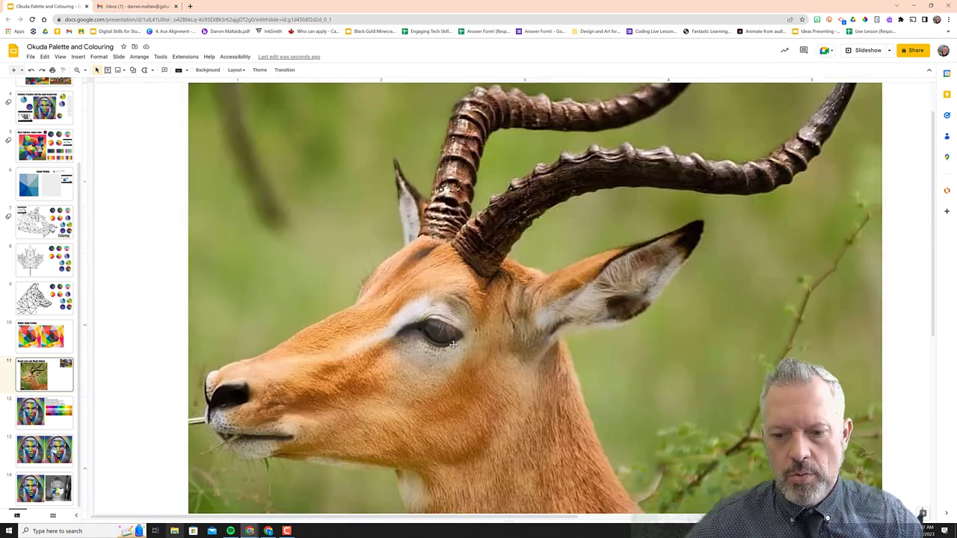